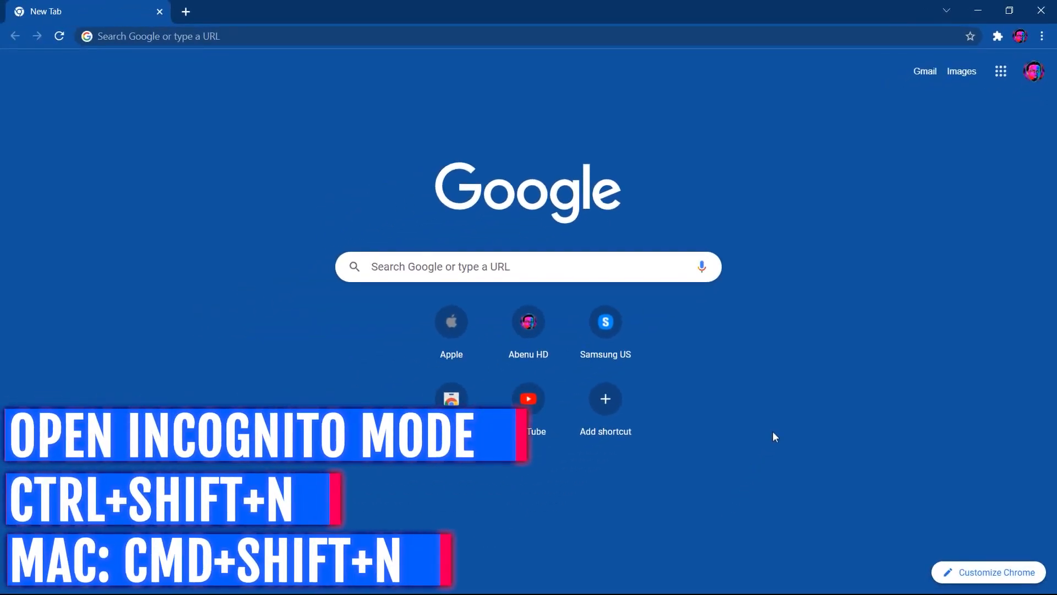
# - Open a new incognito window for private browsing via Ctrl+Shift+N
pyautogui.press('ctrl+shift+n')
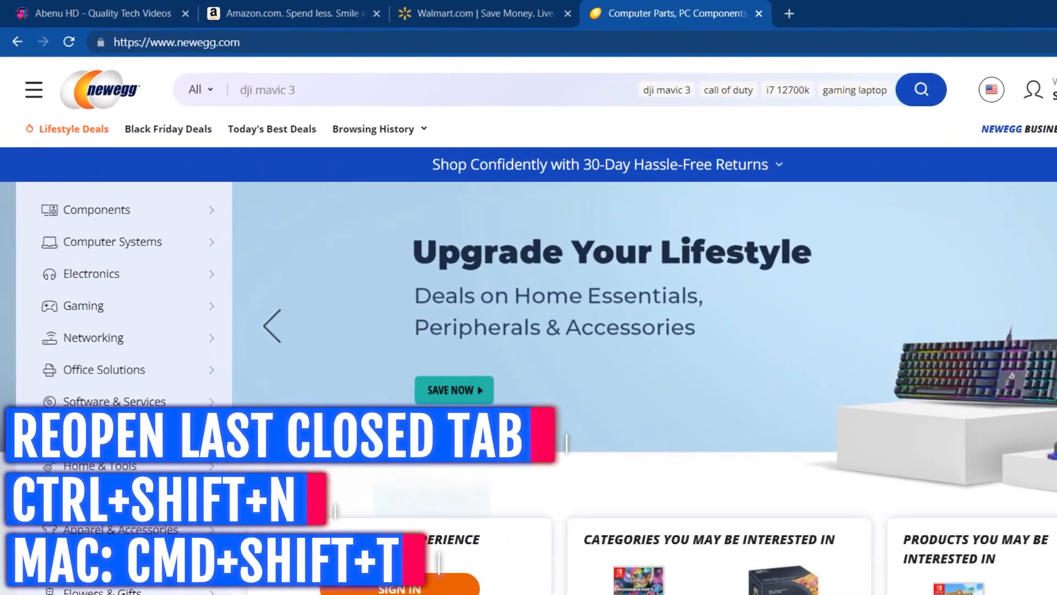
pyautogui.click(757, 14)
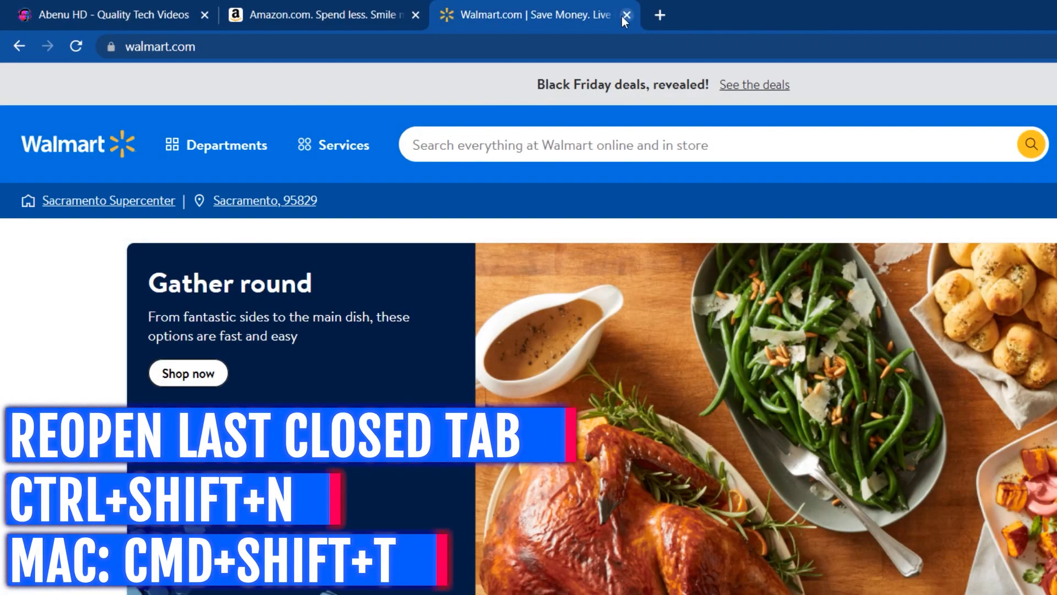
pyautogui.click(625, 15)
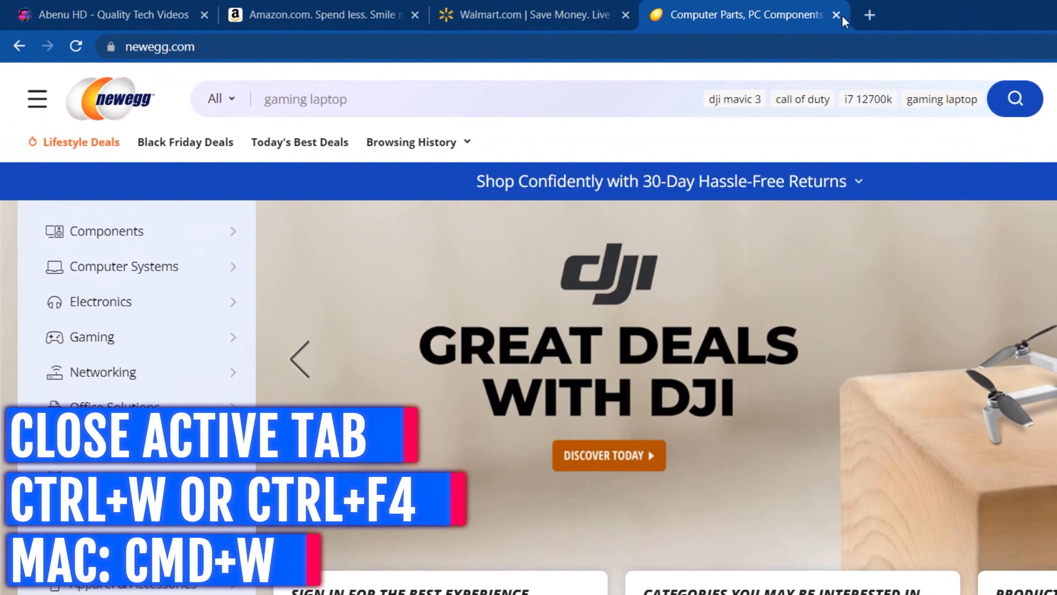
# - Close the Newegg, Walmart and Amazon tabs, leaving Abenu HD and a Google tab
pyautogui.click(836, 14)
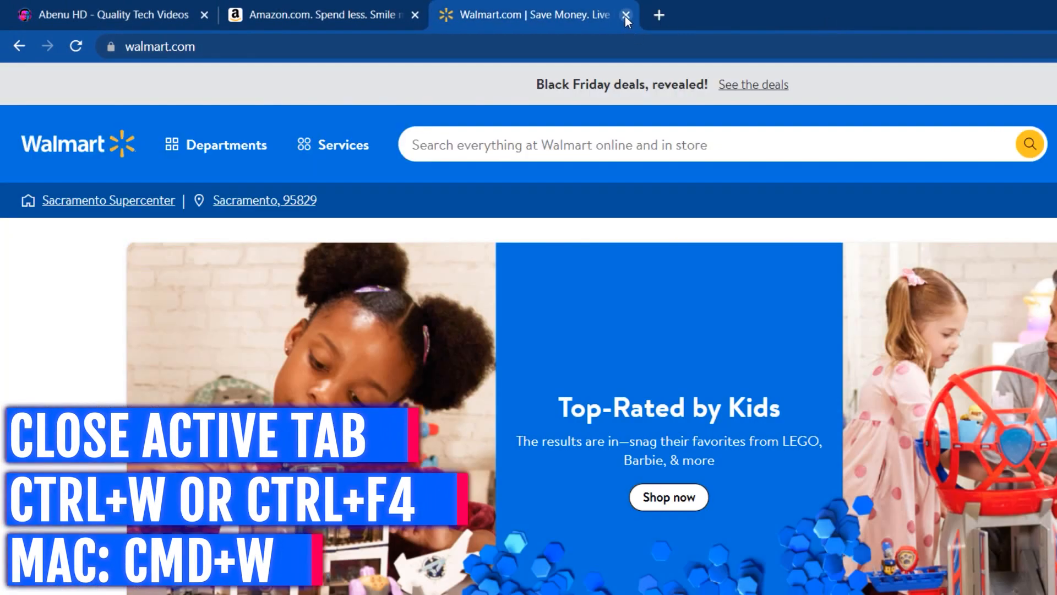
pyautogui.click(625, 15)
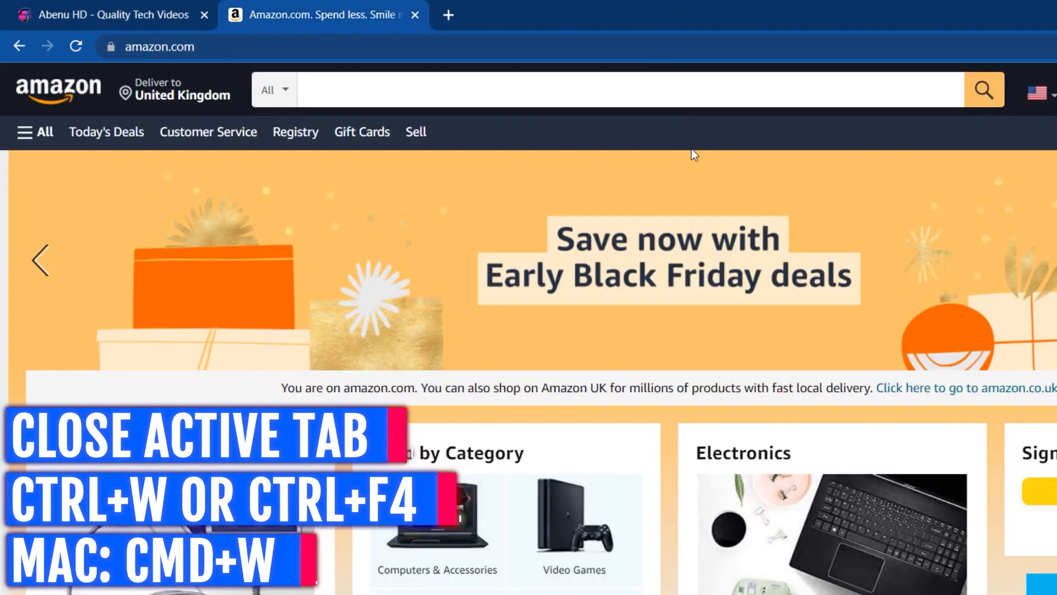
pyautogui.press('ctrl+w')
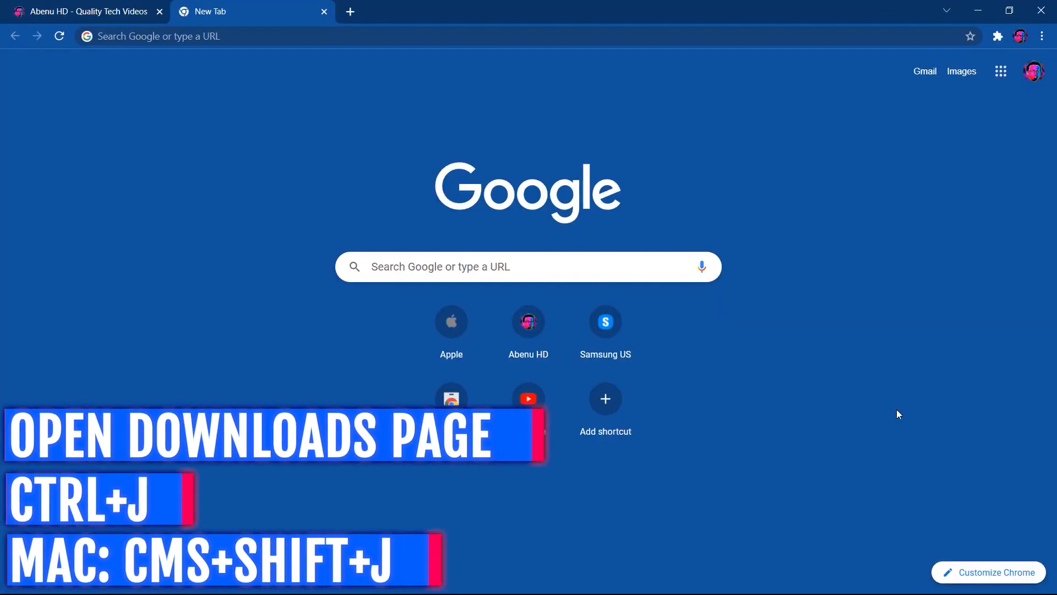
pyautogui.press('ctrl+j')
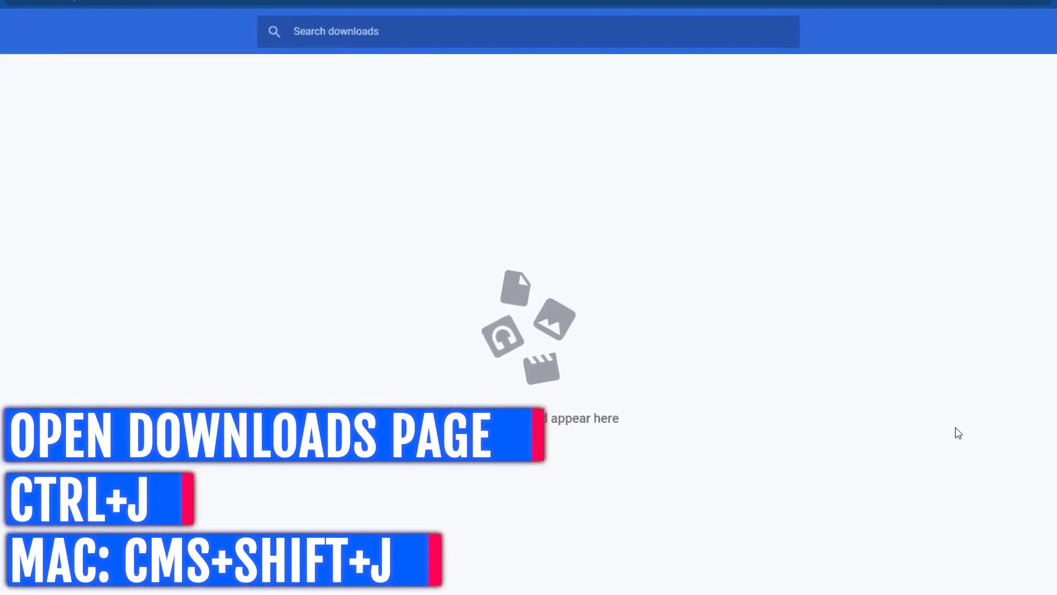
pyautogui.moveTo(874, 412)
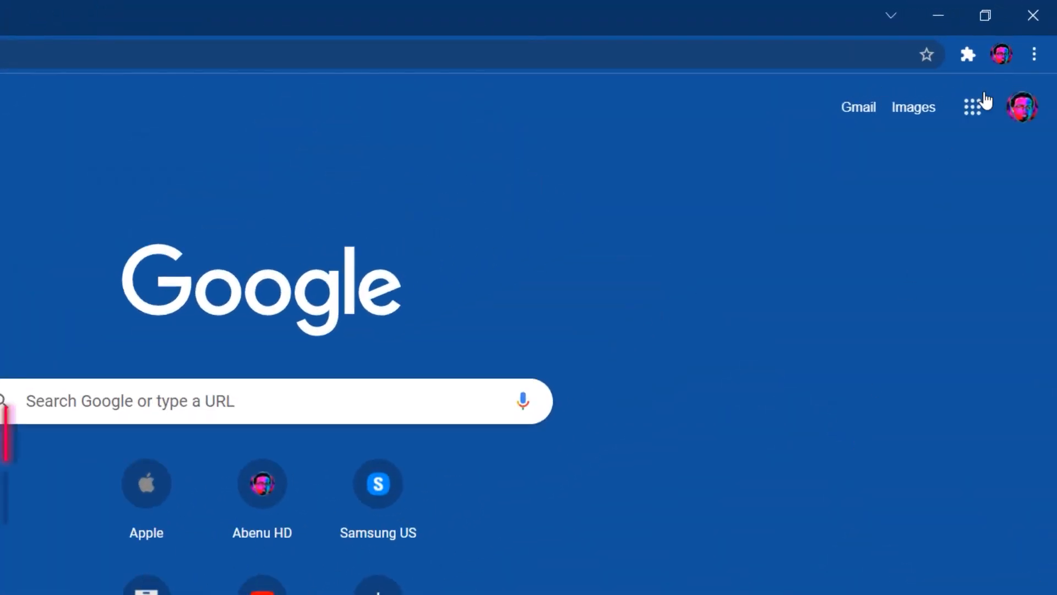
pyautogui.click(1033, 55)
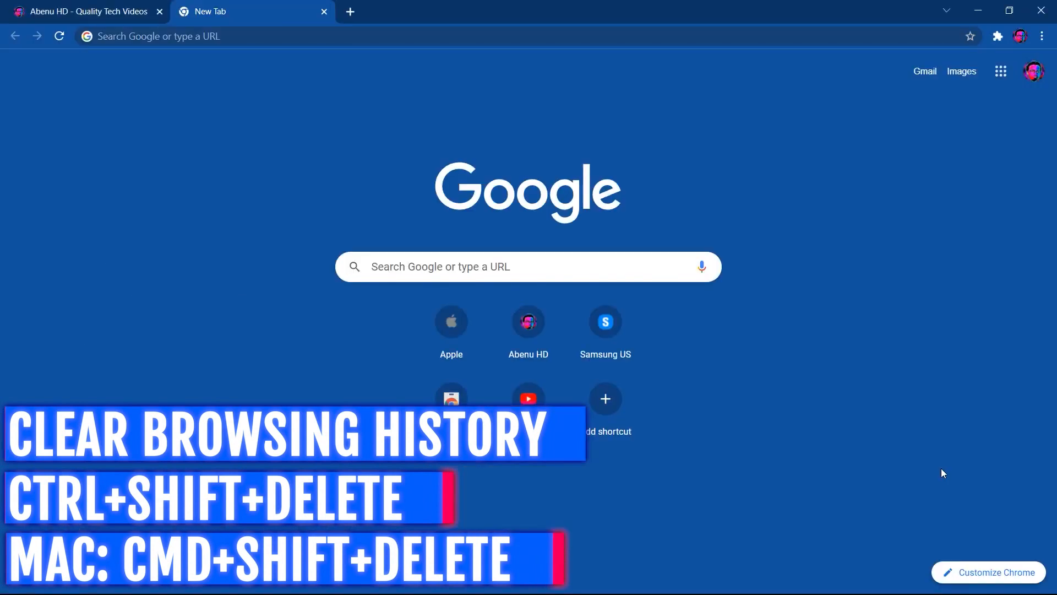
# - Clear the last hour's cached images and files while keeping cookies and site data
pyautogui.press('ctrl+shift+delete')
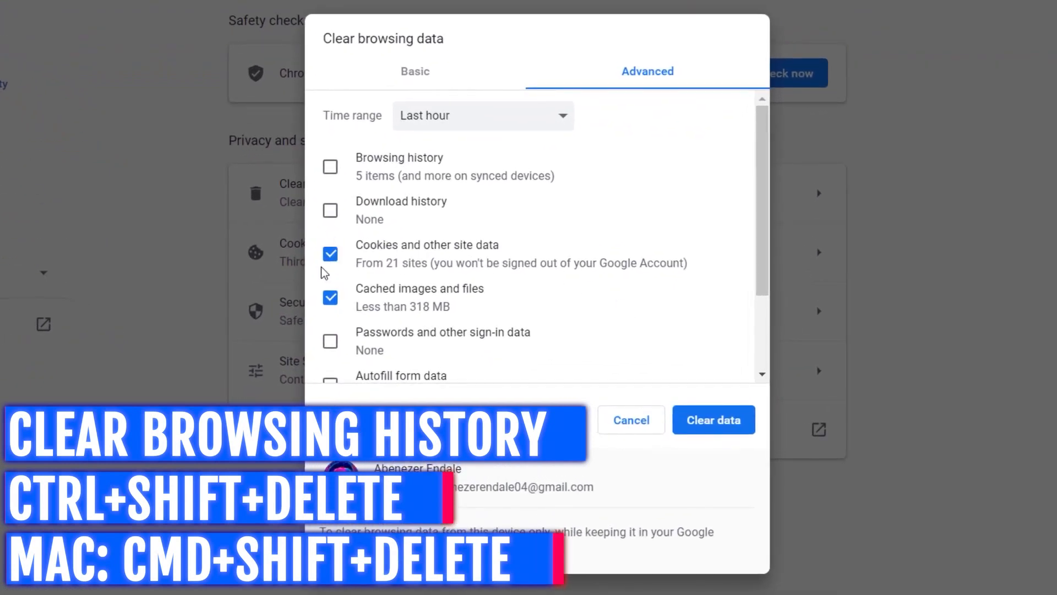
pyautogui.click(329, 254)
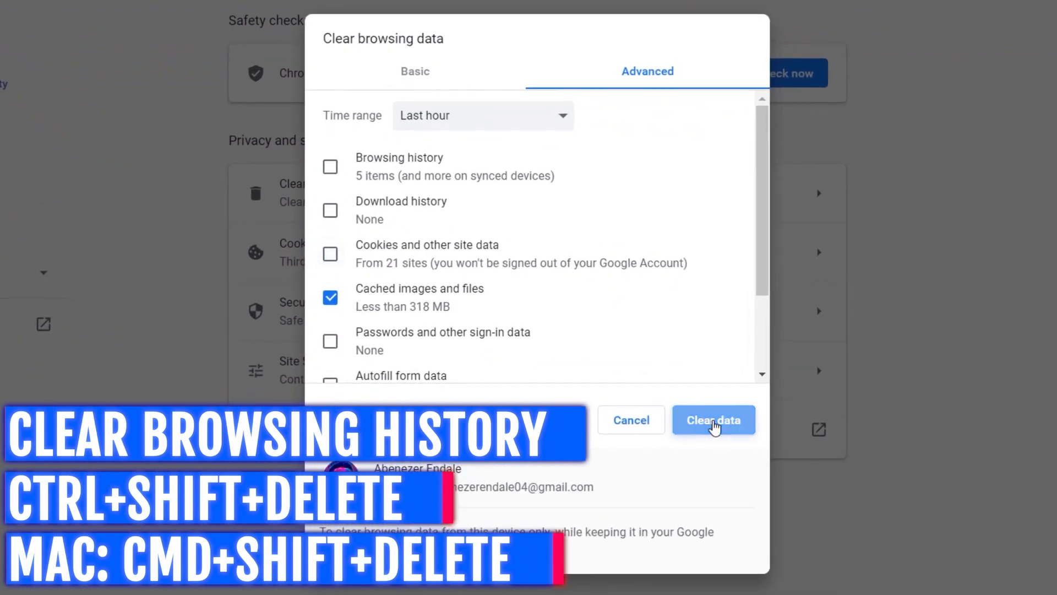
pyautogui.click(713, 420)
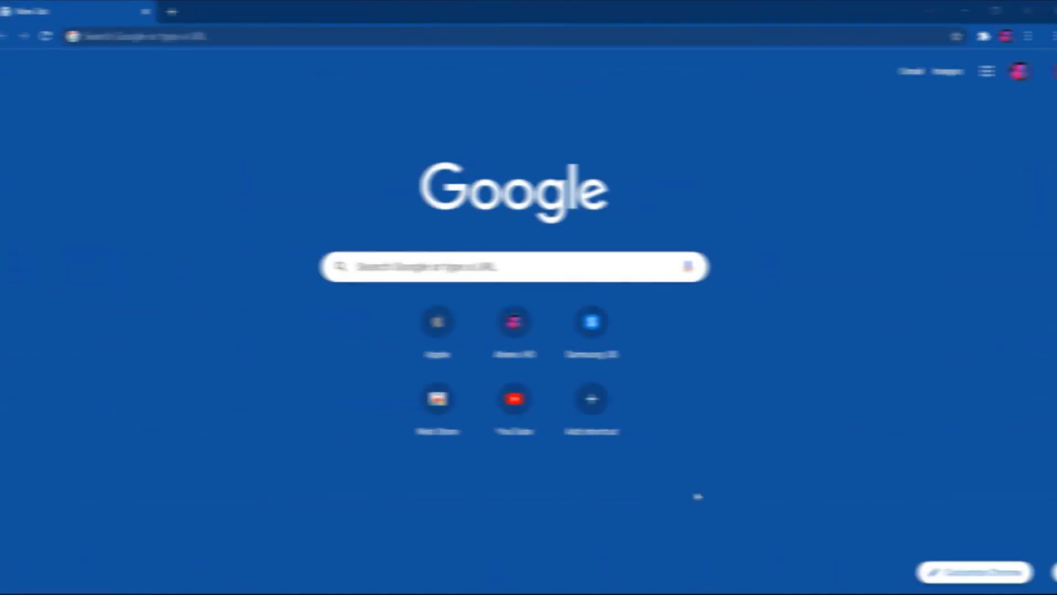
# - Load abenuhd.com from the omnibox suggestion for 'aben' and bring up its print preview
pyautogui.press('ctrl+l')
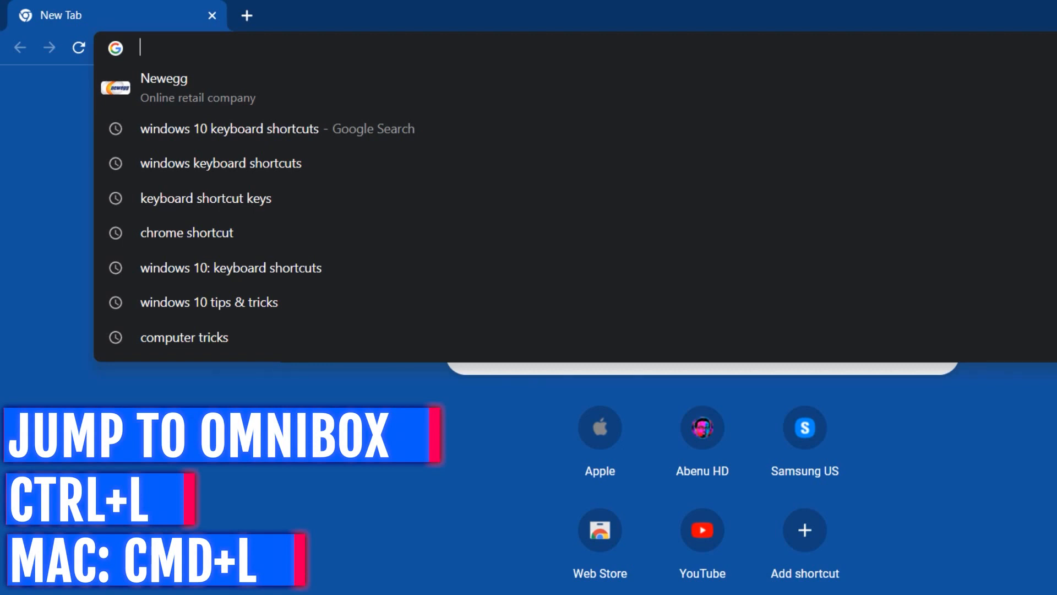
pyautogui.press('Escape')
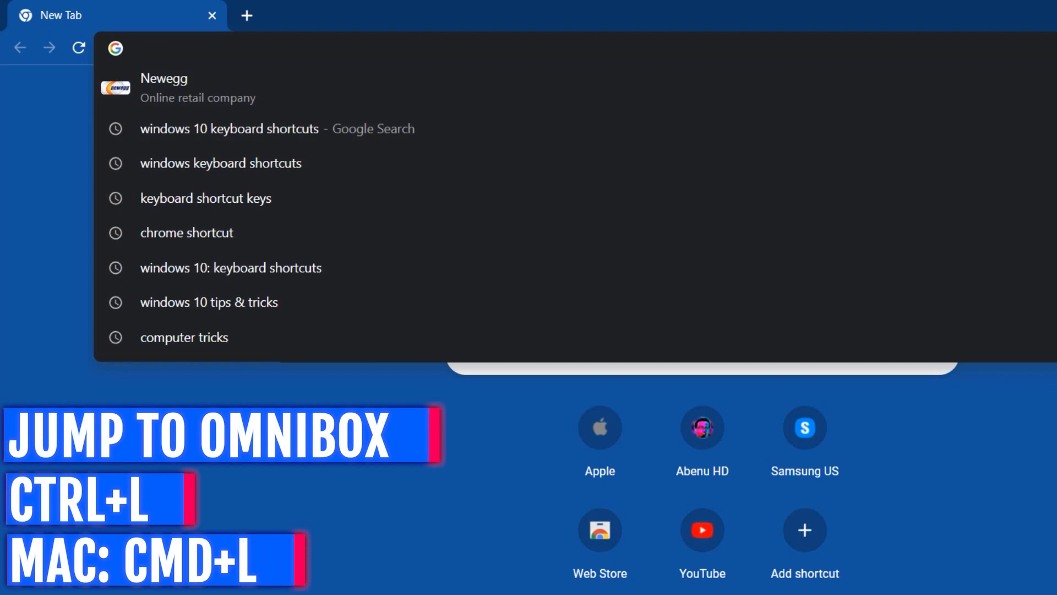
pyautogui.write('abenuhd')
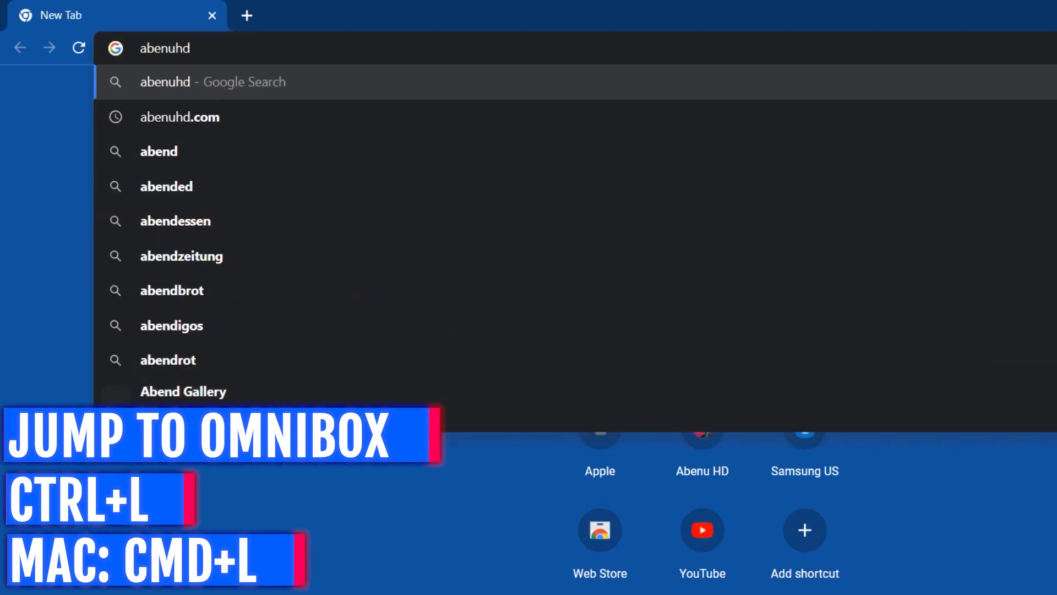
pyautogui.click(180, 117)
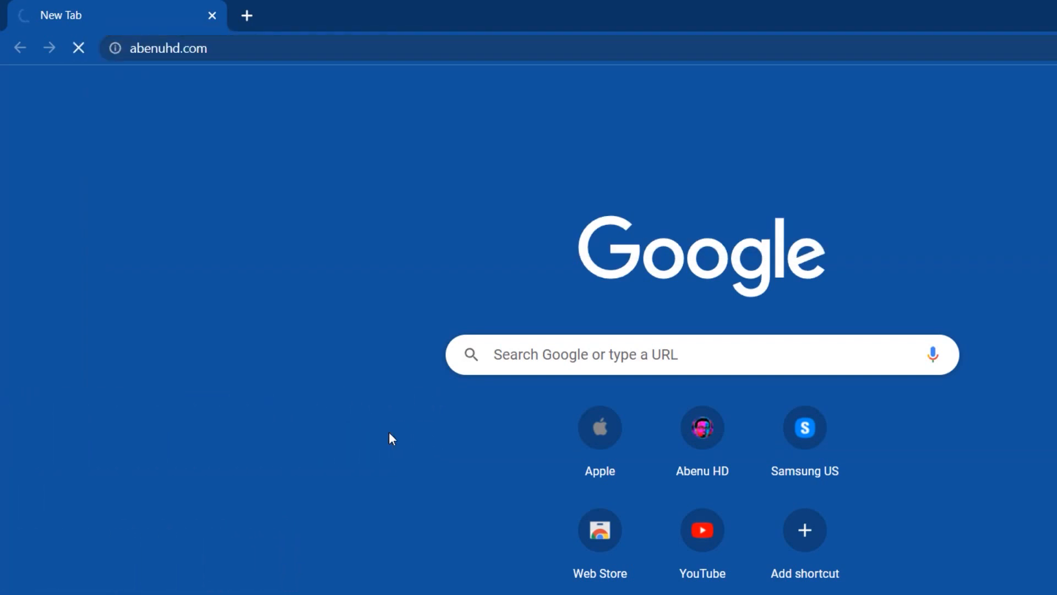
pyautogui.press('ctrl+p')
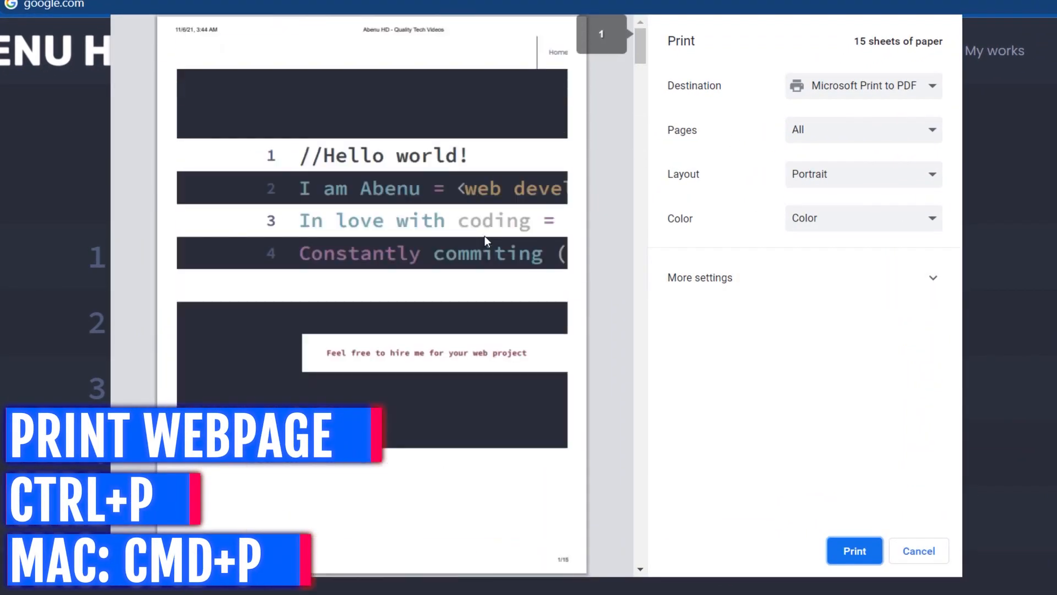
# - Cancel the print dialog without printing the Abenu HD page
pyautogui.click(699, 278)
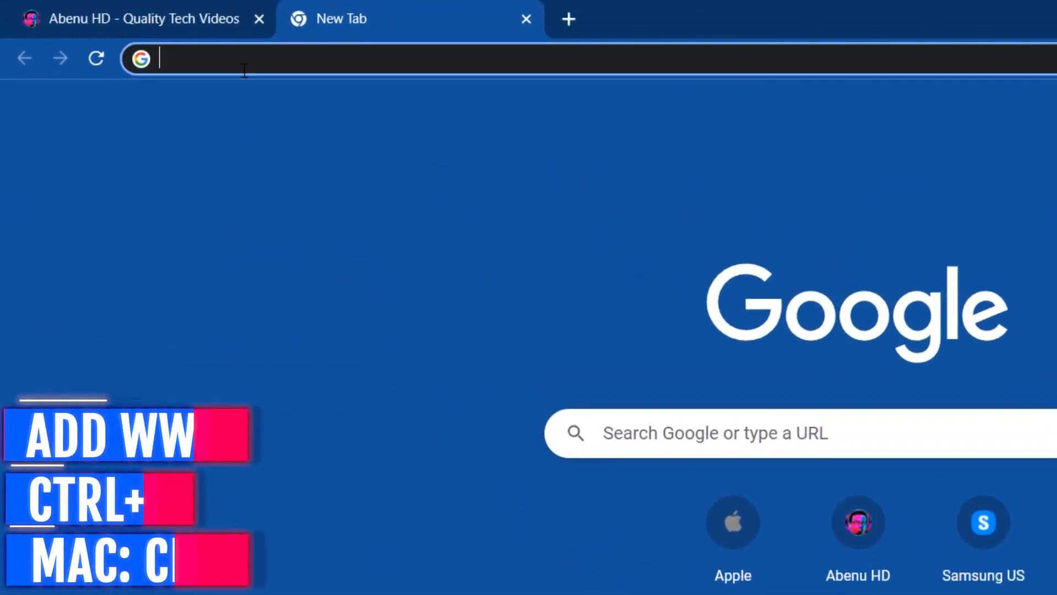
# - Enter 'youtube' in the new tab's address bar to reach youtube.com
pyautogui.write('youtube.com')
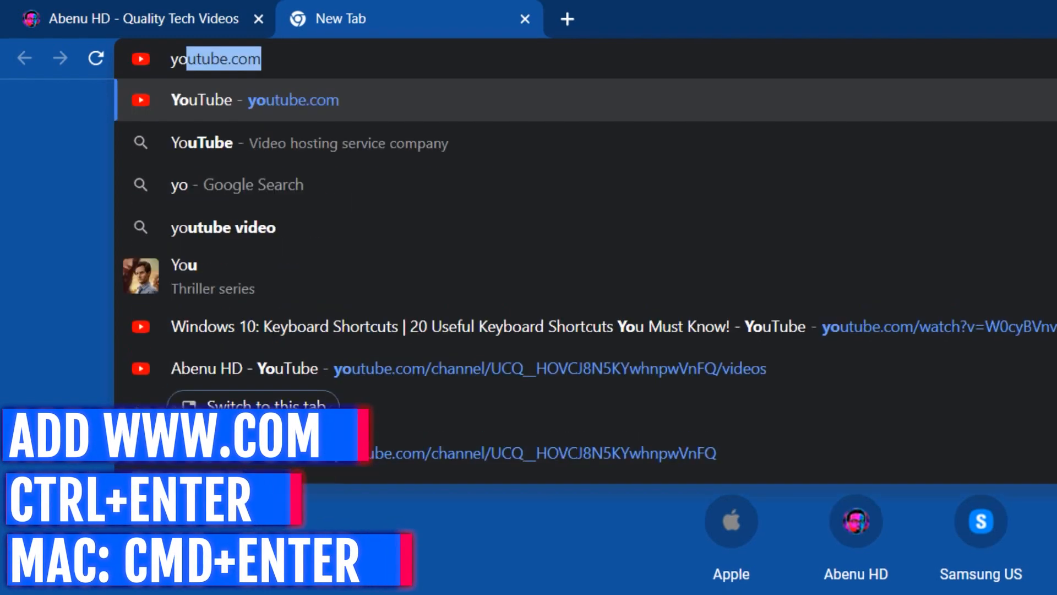
pyautogui.write('youtube')
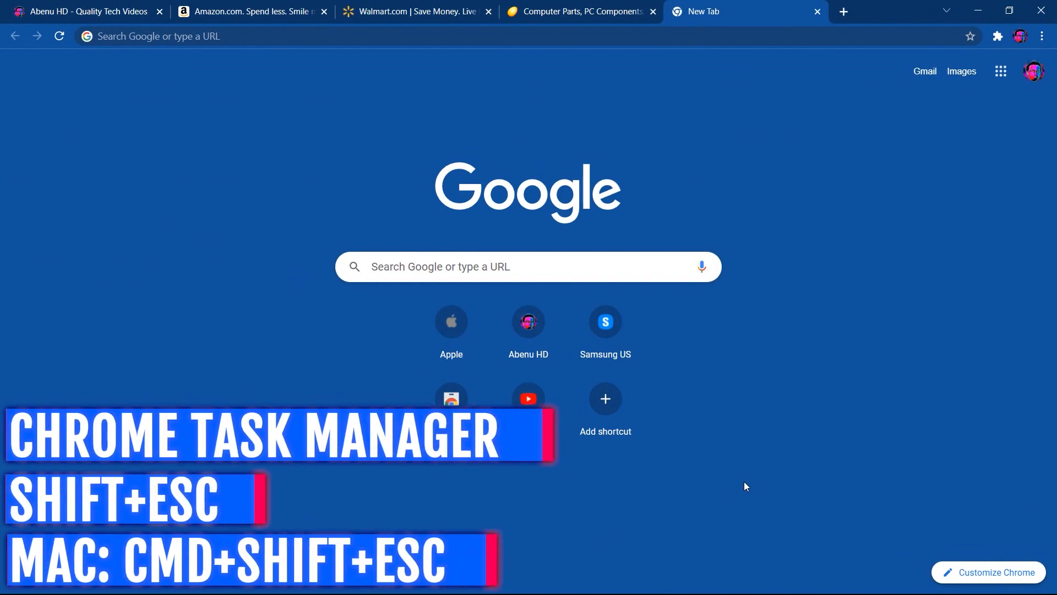
# - End the YouTube video tab's process from Chrome's task manager (Shift+Esc)
pyautogui.press('Shift+Escape')
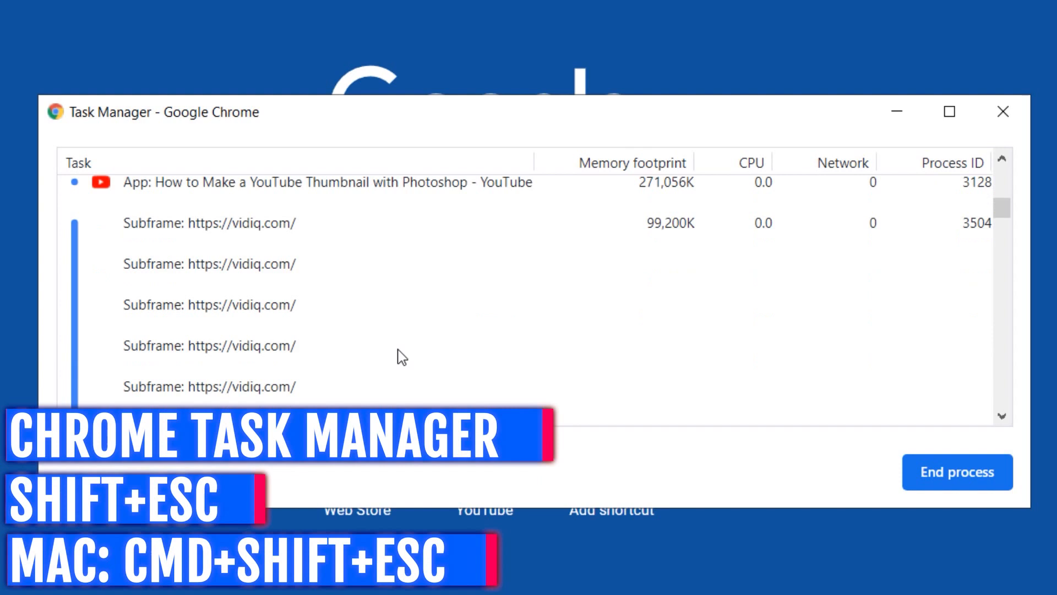
pyautogui.click(326, 196)
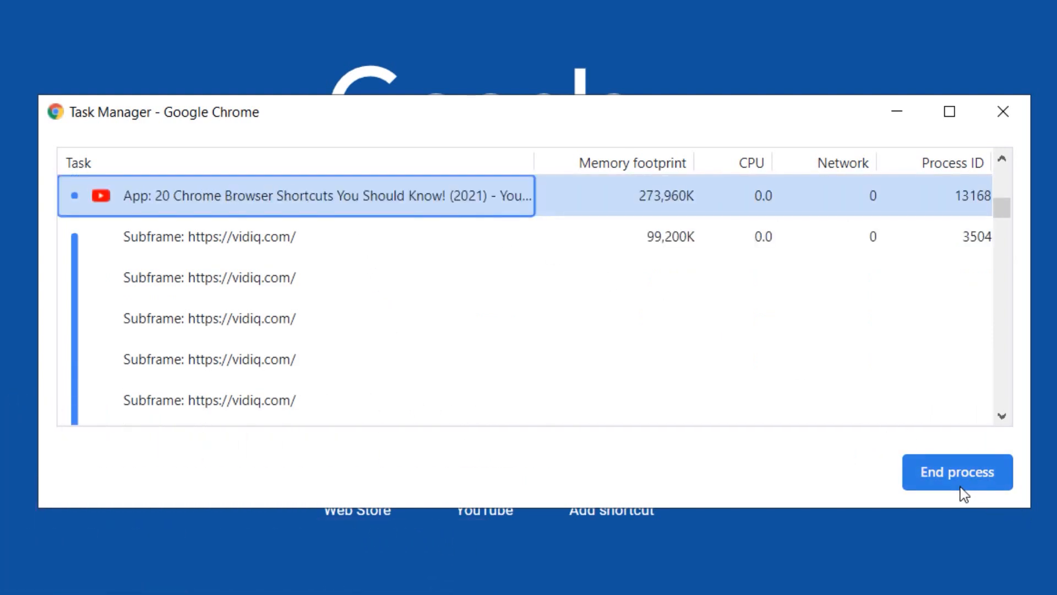
pyautogui.click(956, 472)
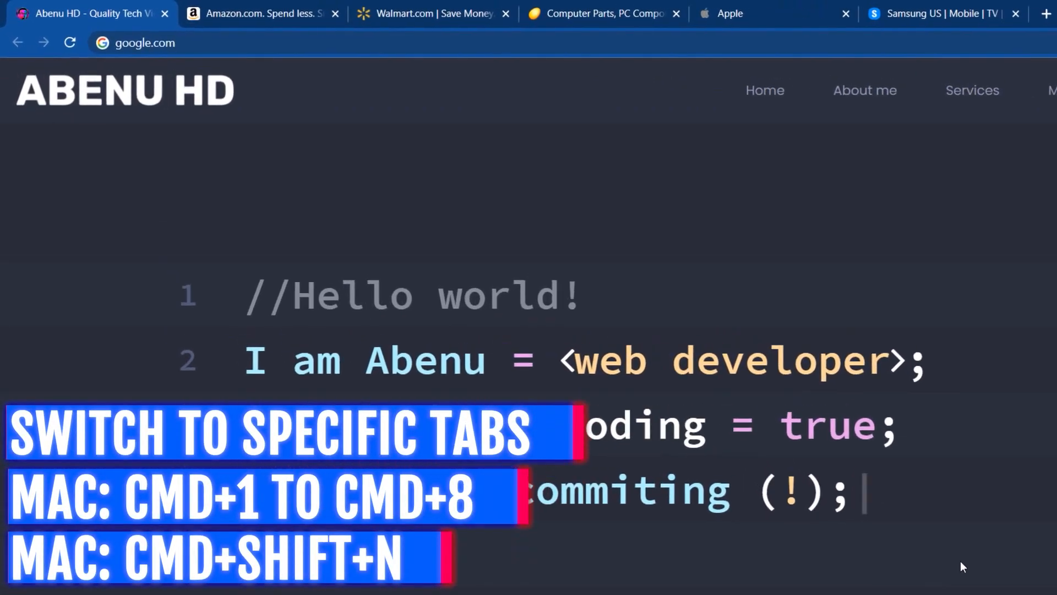
# - Hop across the Apple, Abenu HD, Amazon, Apple and Samsung US tabs, then back to the first tab
pyautogui.click(741, 14)
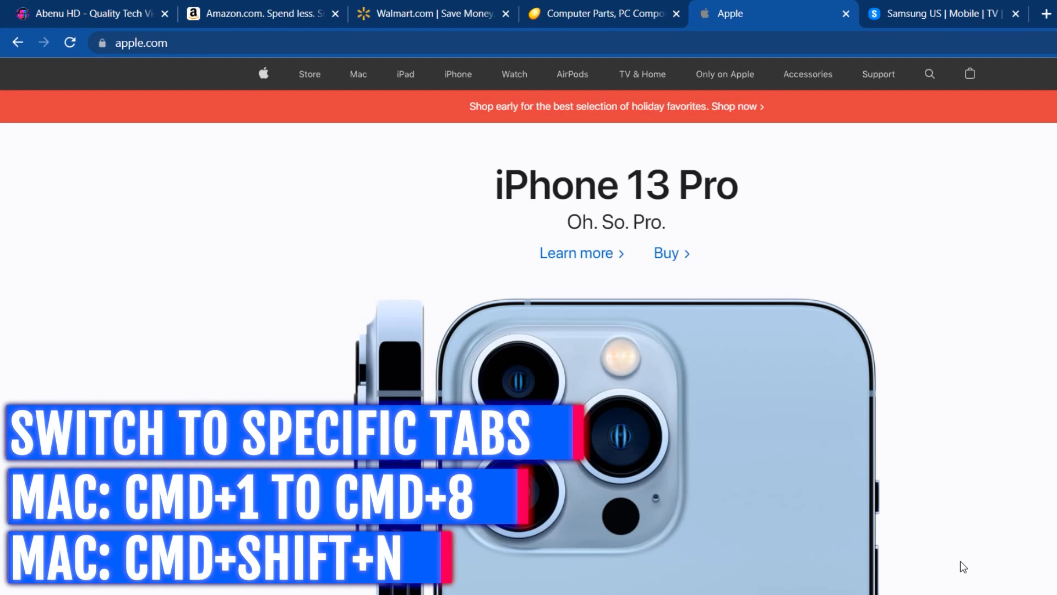
pyautogui.click(88, 13)
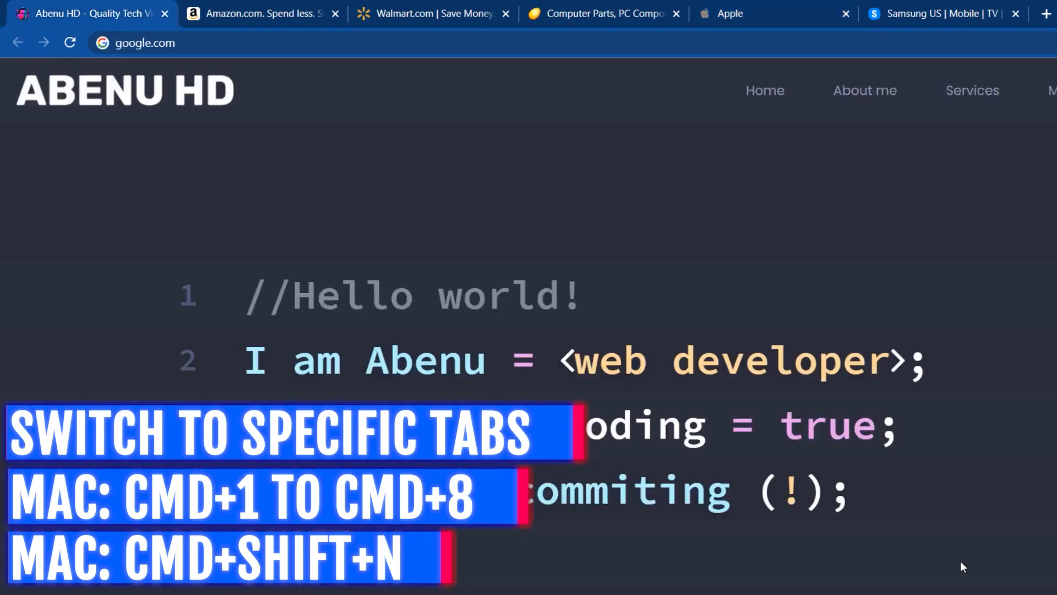
pyautogui.click(262, 13)
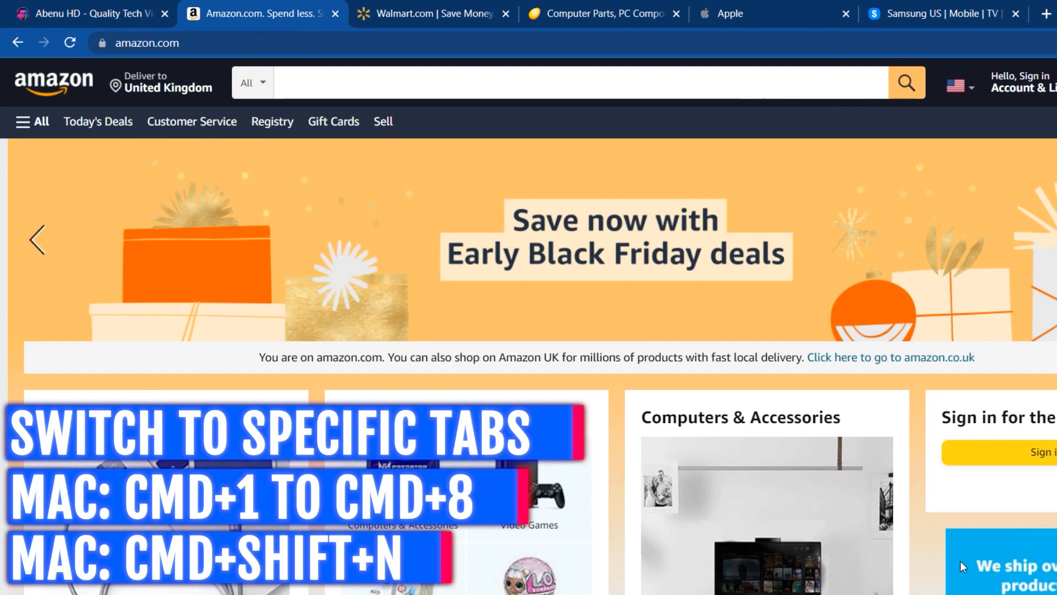
pyautogui.click(728, 13)
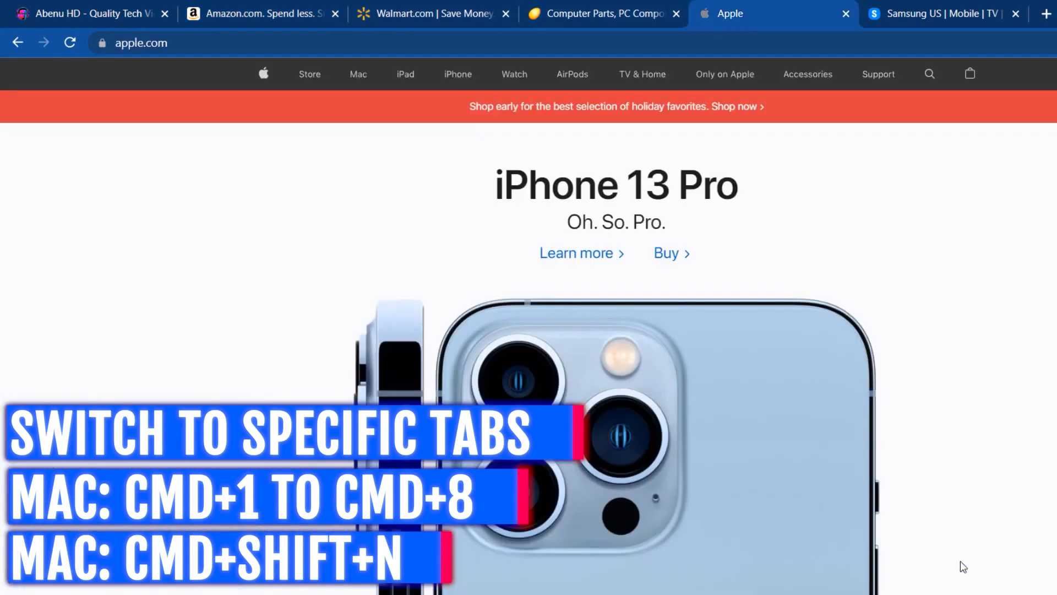
pyautogui.click(944, 14)
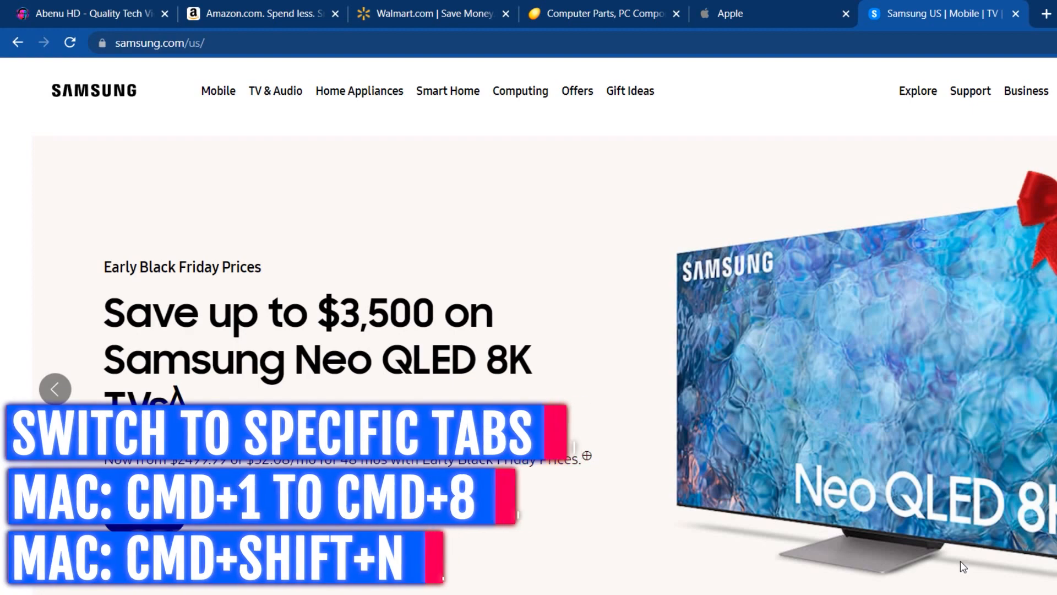
pyautogui.click(88, 13)
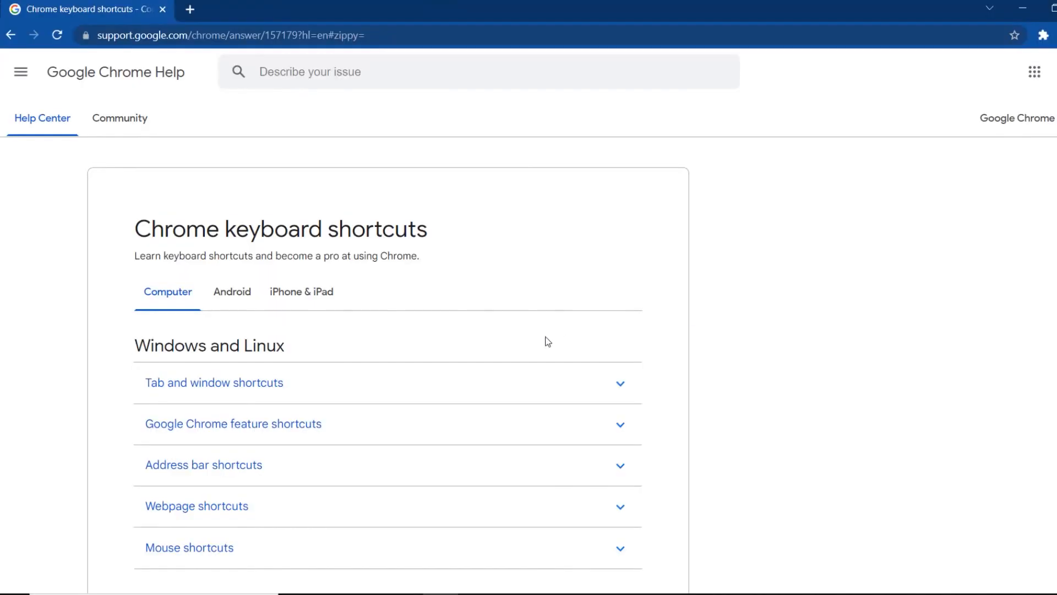
# - Expand the 'Tab and window shortcuts' section and scroll through its shortcut table
pyautogui.click(213, 382)
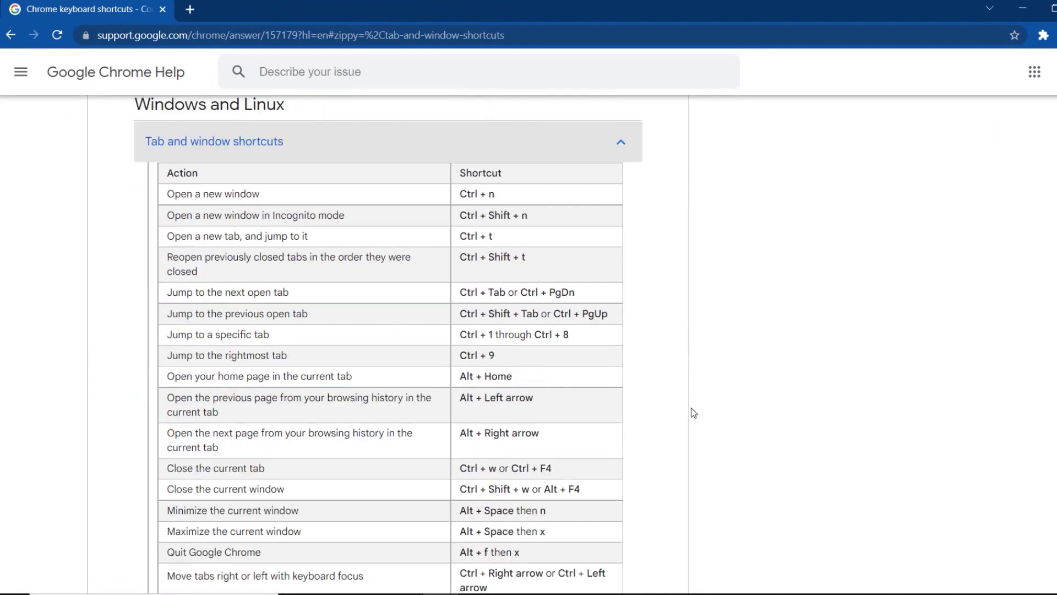
pyautogui.scroll(-3)
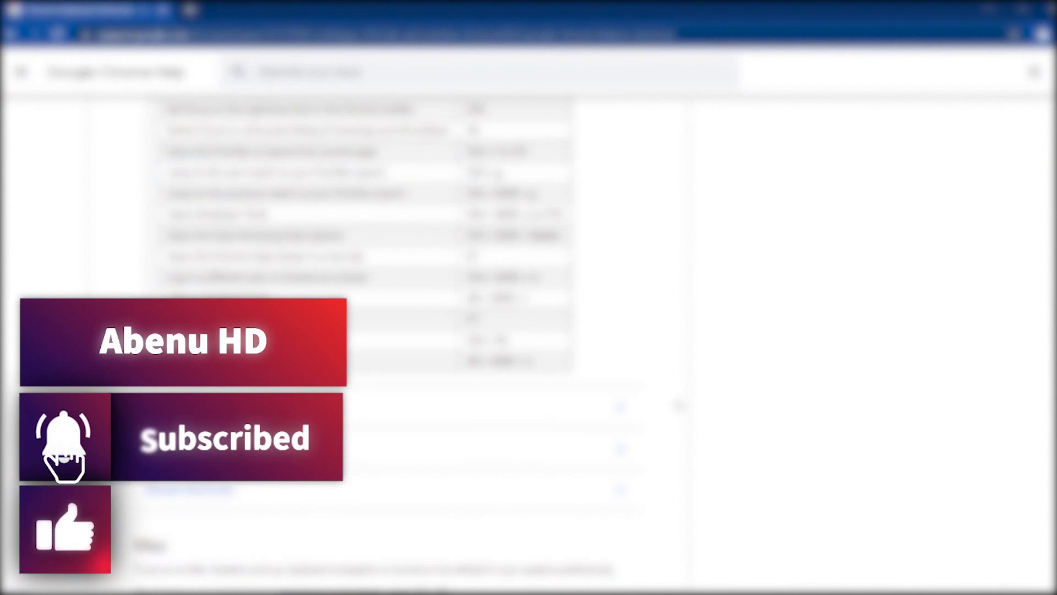
pyautogui.click(63, 529)
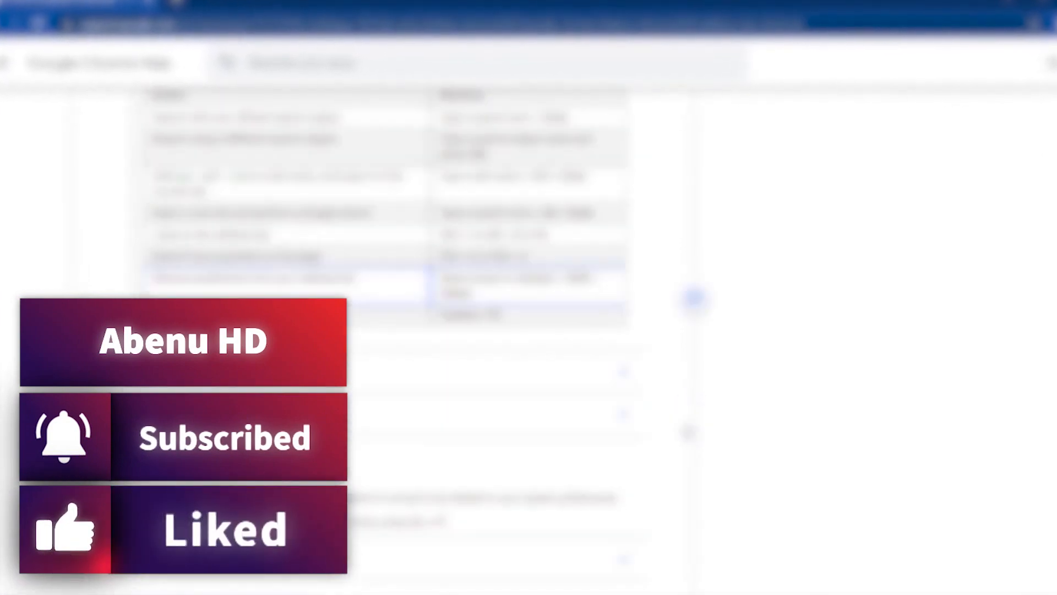